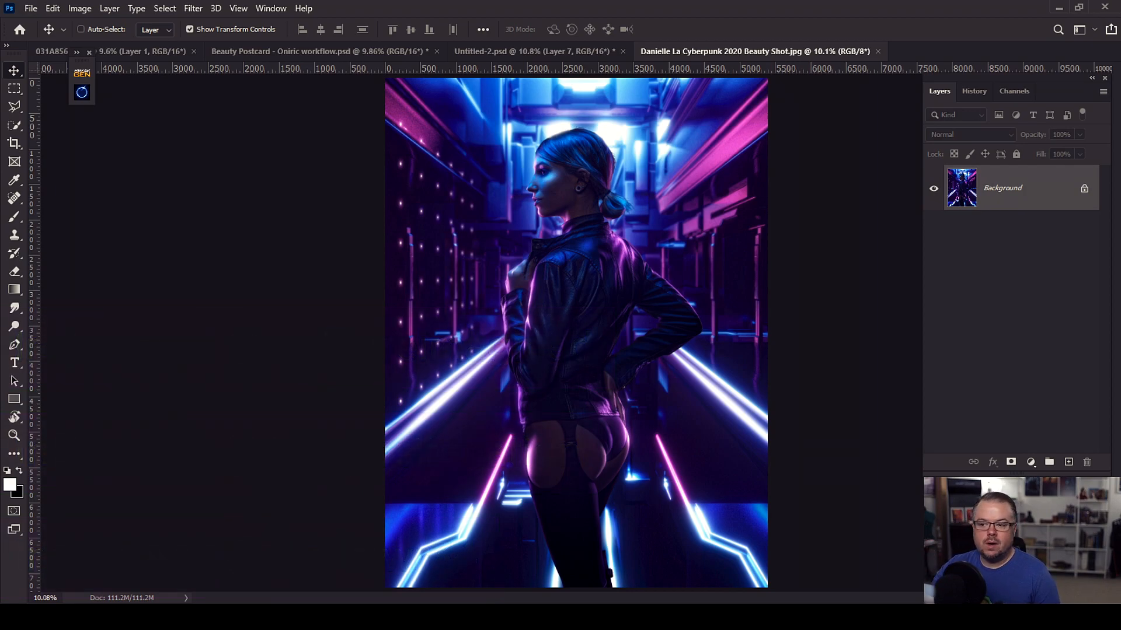
mouse_move(167, 71)
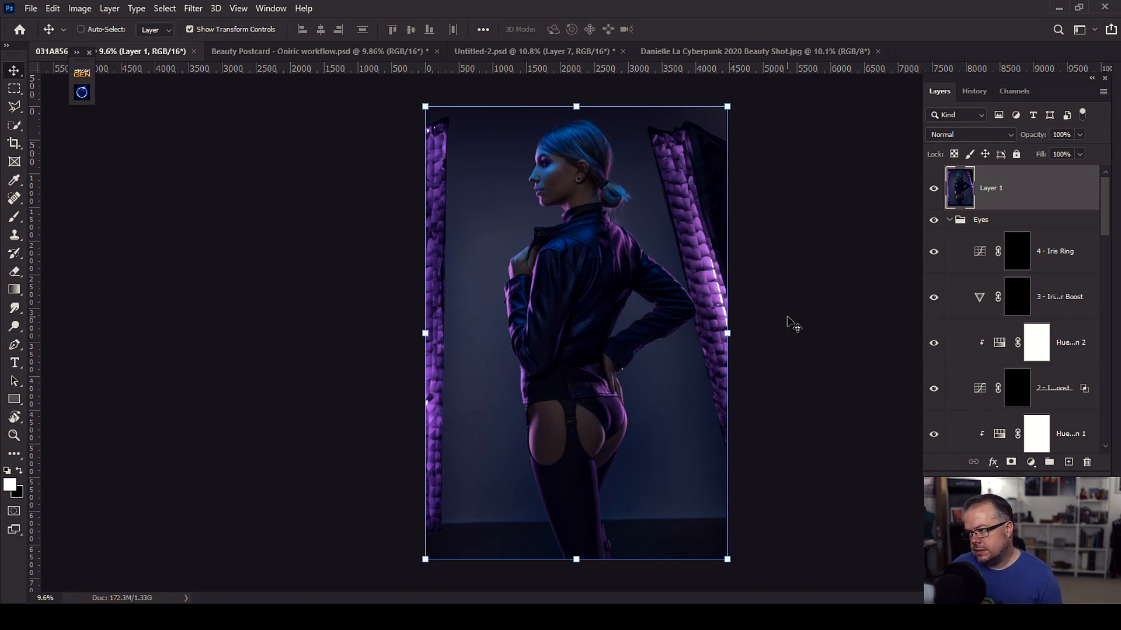
scroll("down", 3)
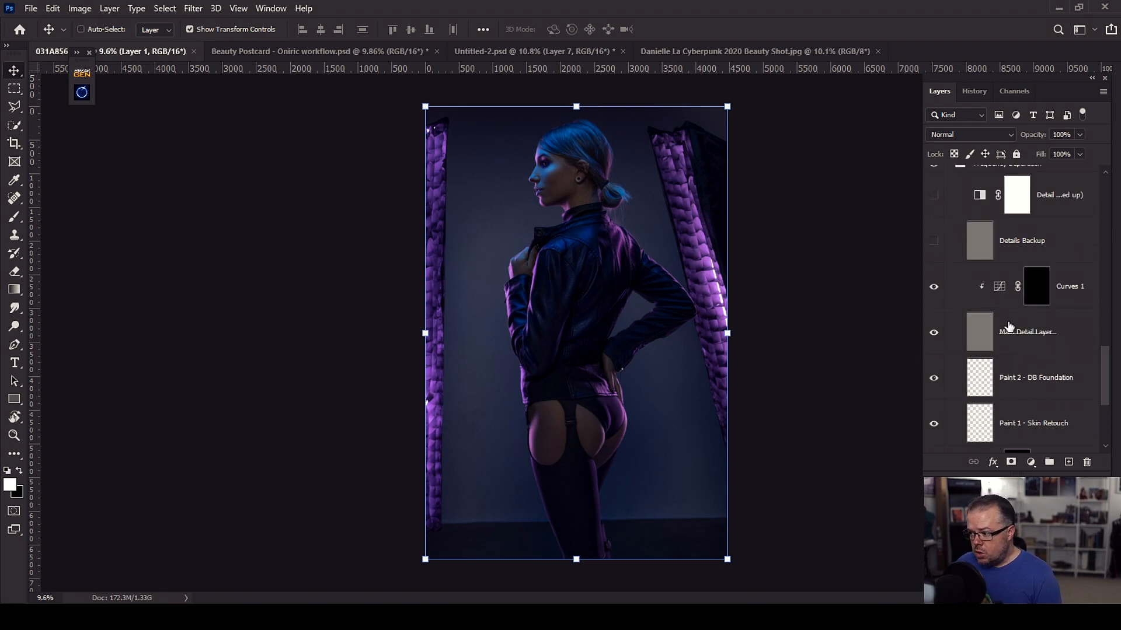
scroll("down", 3)
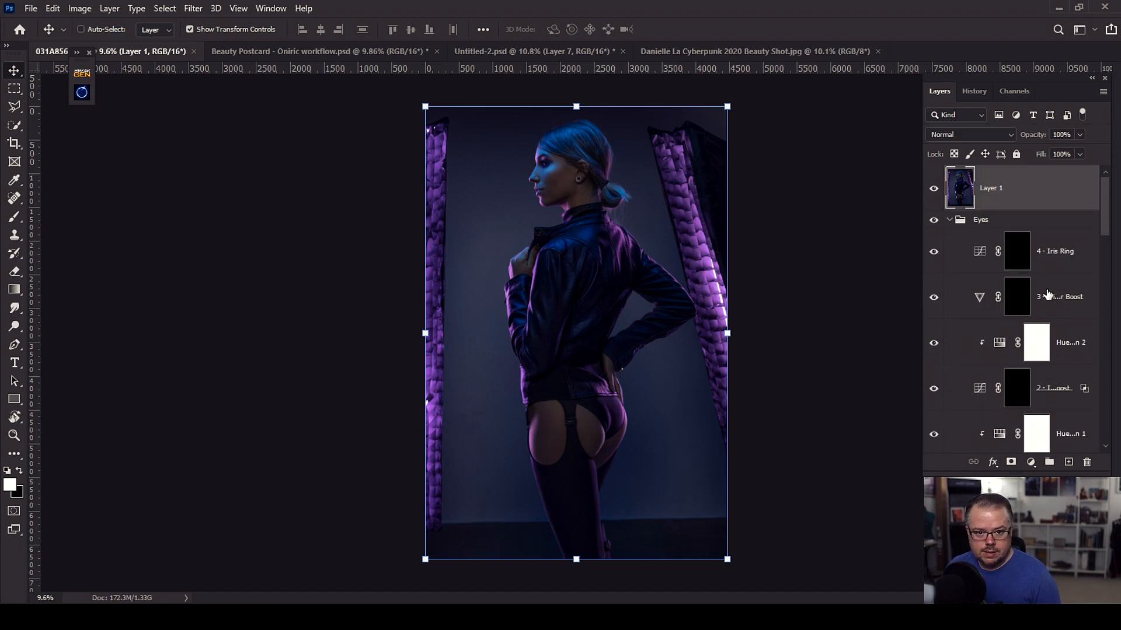
mouse_move(1057, 296)
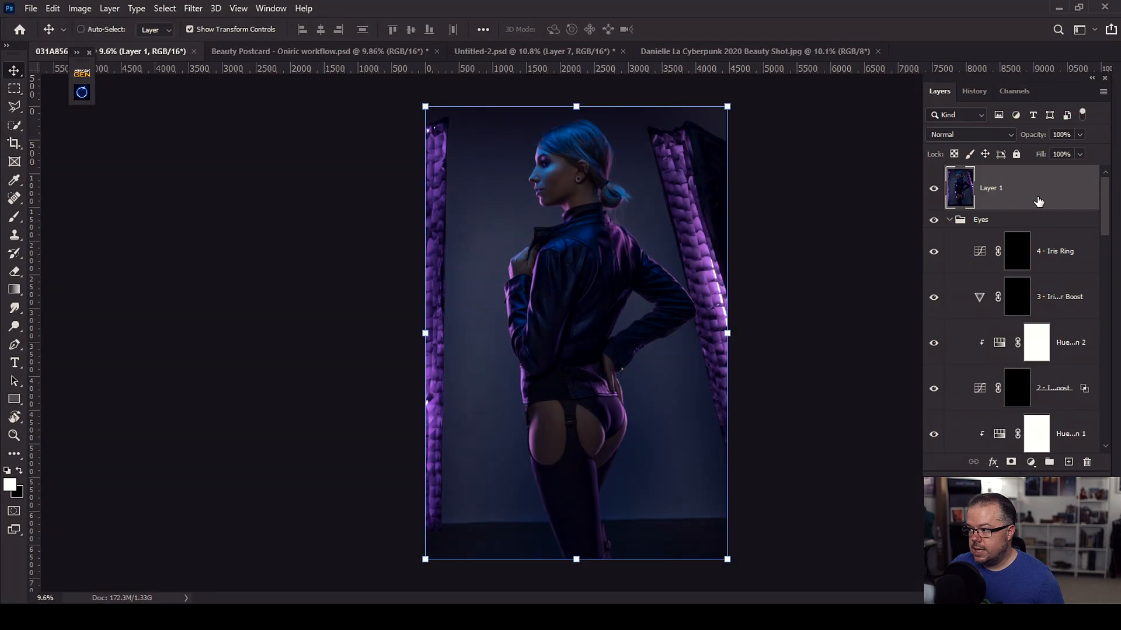
left_click(321, 51)
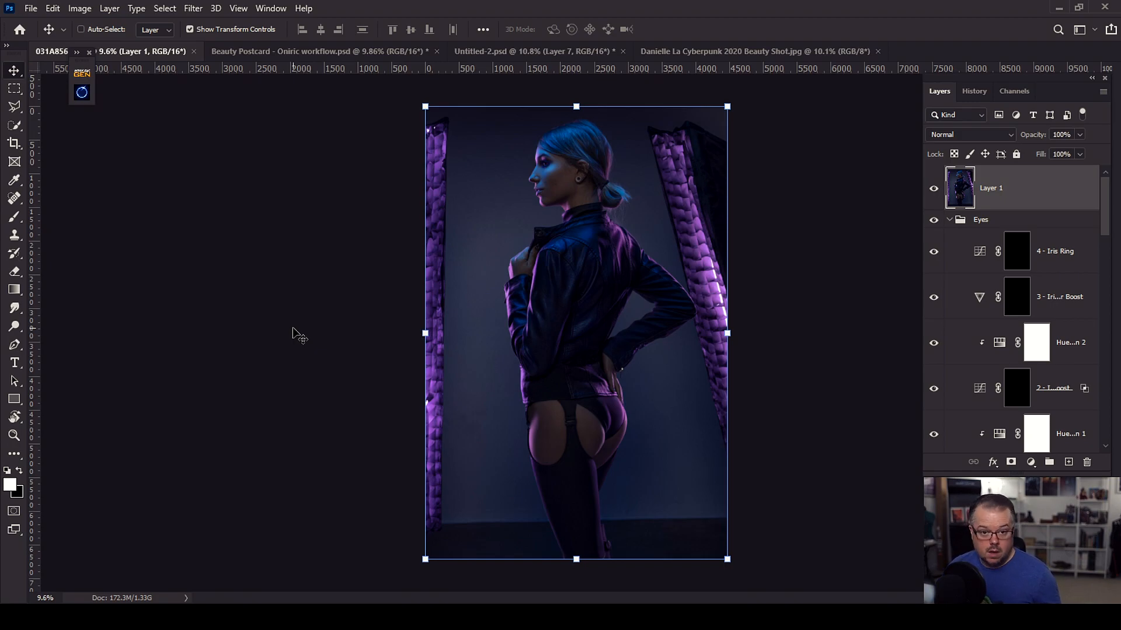
left_click(322, 51)
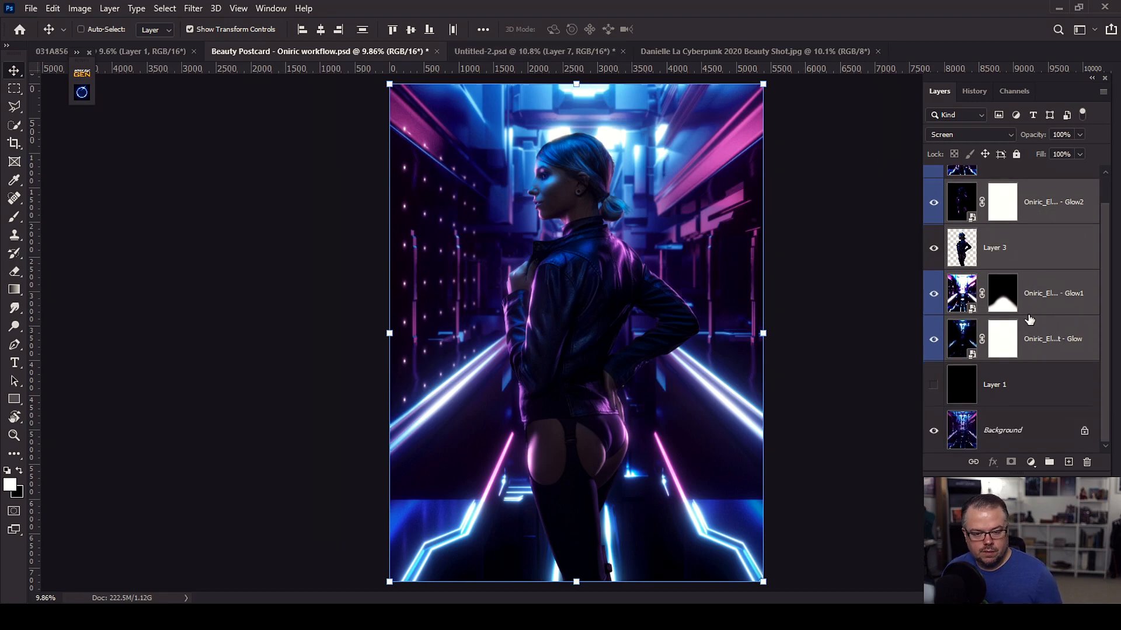
mouse_move(988, 328)
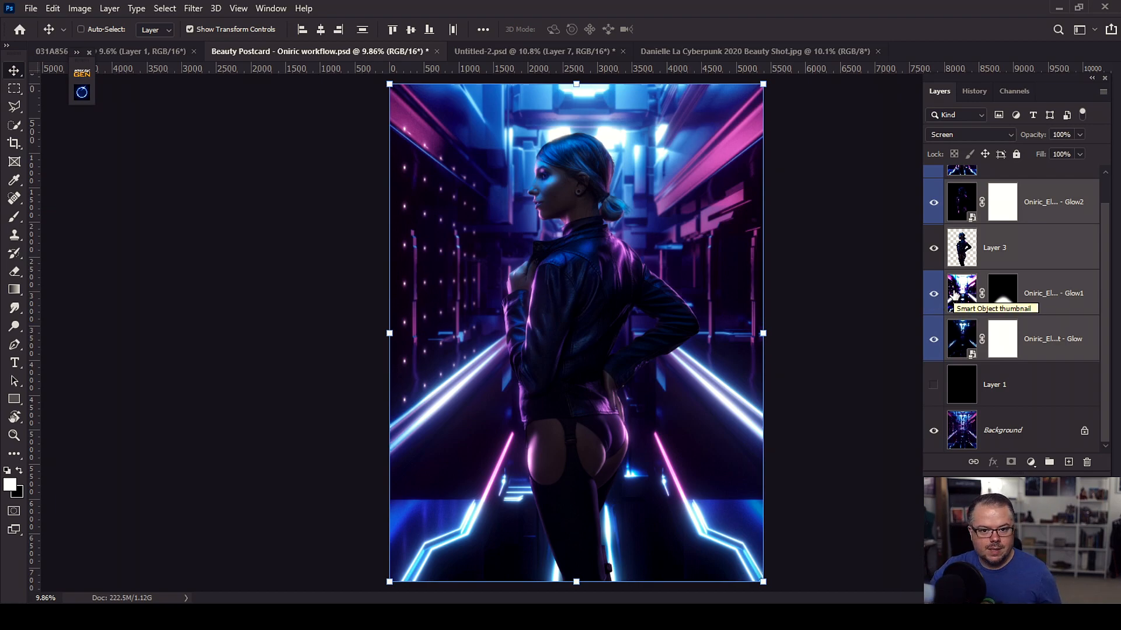
mouse_move(992, 279)
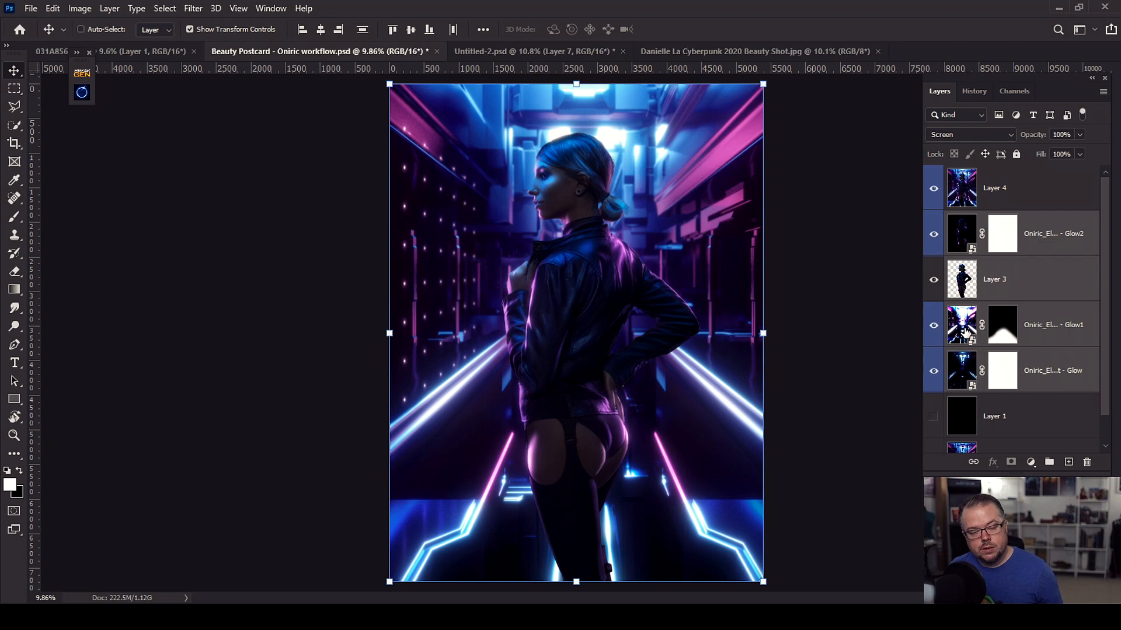
mouse_move(961, 324)
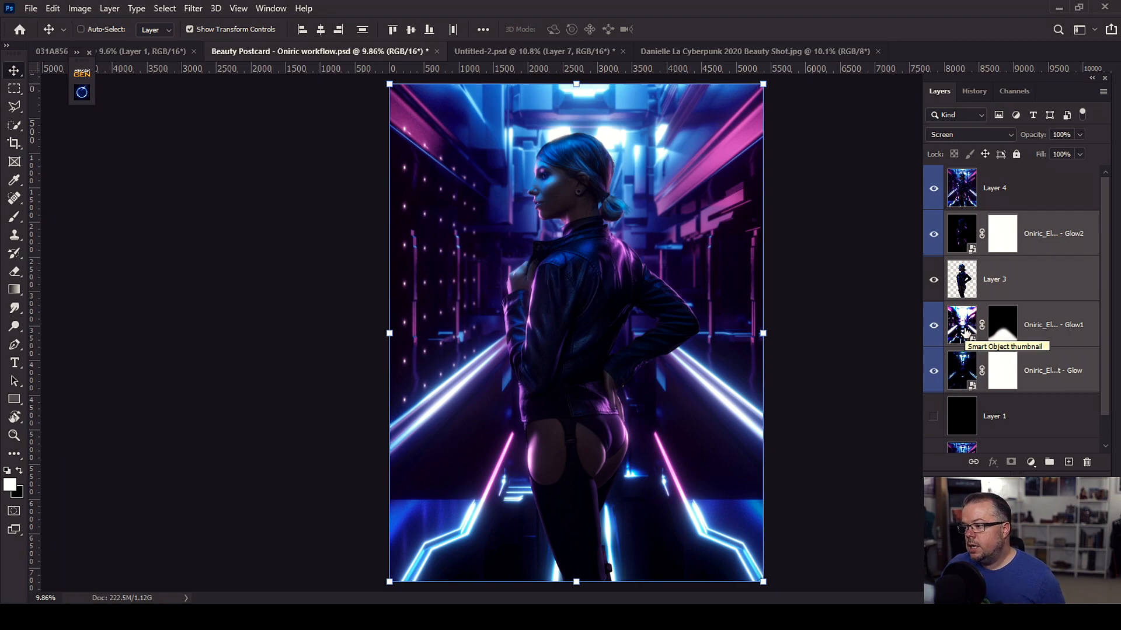
- Hide and re-show the Layer 3 model cutout, select Layer 4, then view Beauty Shot.jpg
left_click(933, 279)
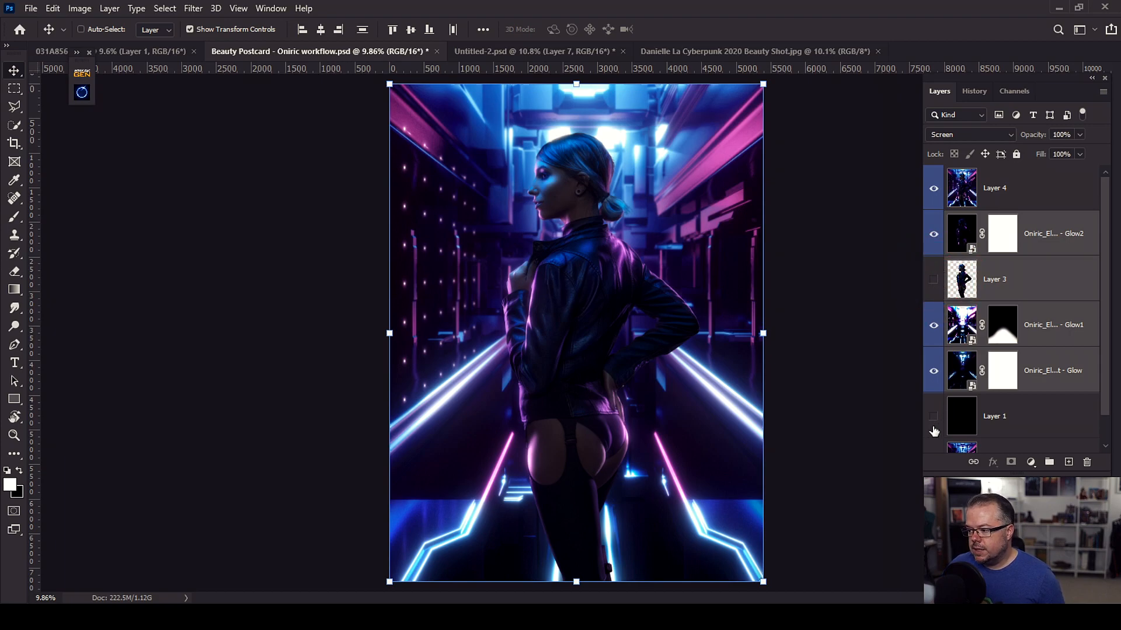
left_click(994, 416)
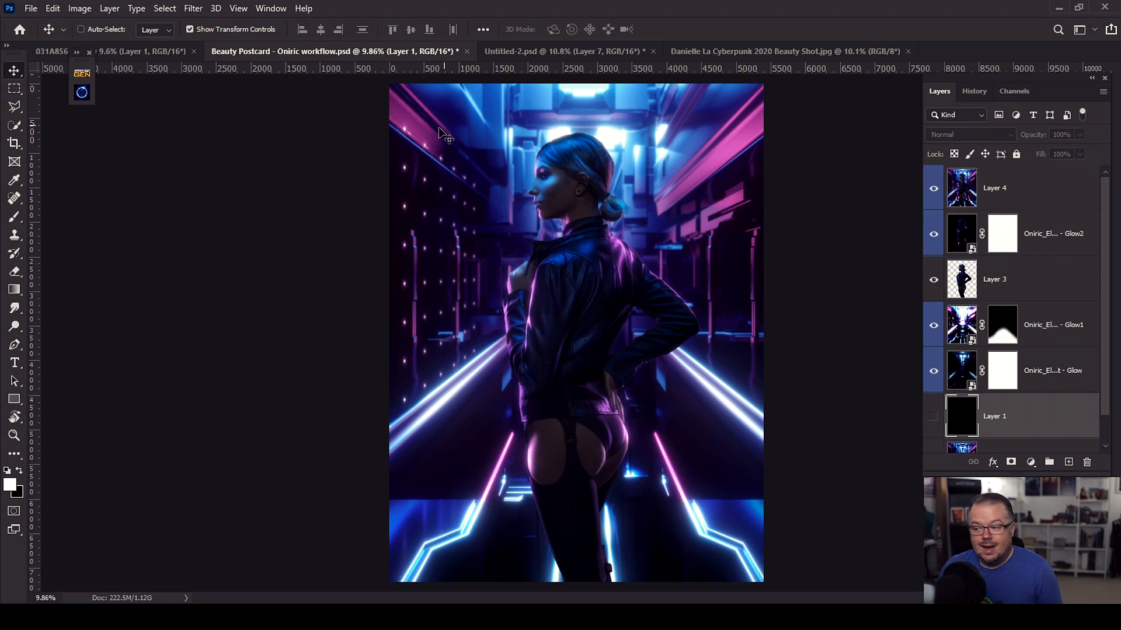
left_click(994, 187)
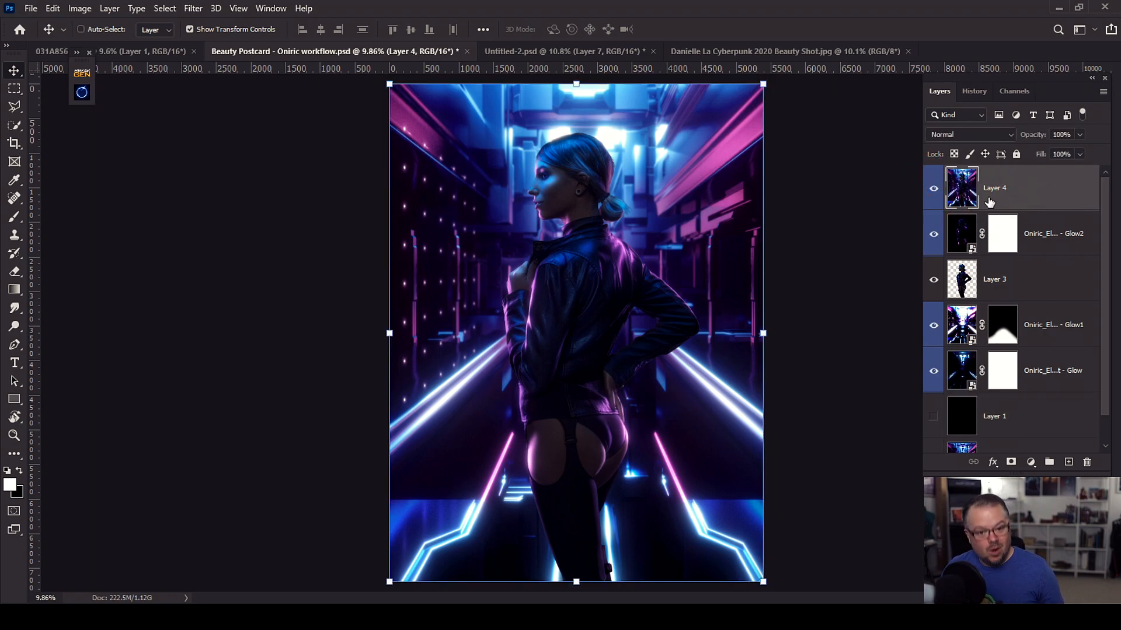
mouse_move(995, 198)
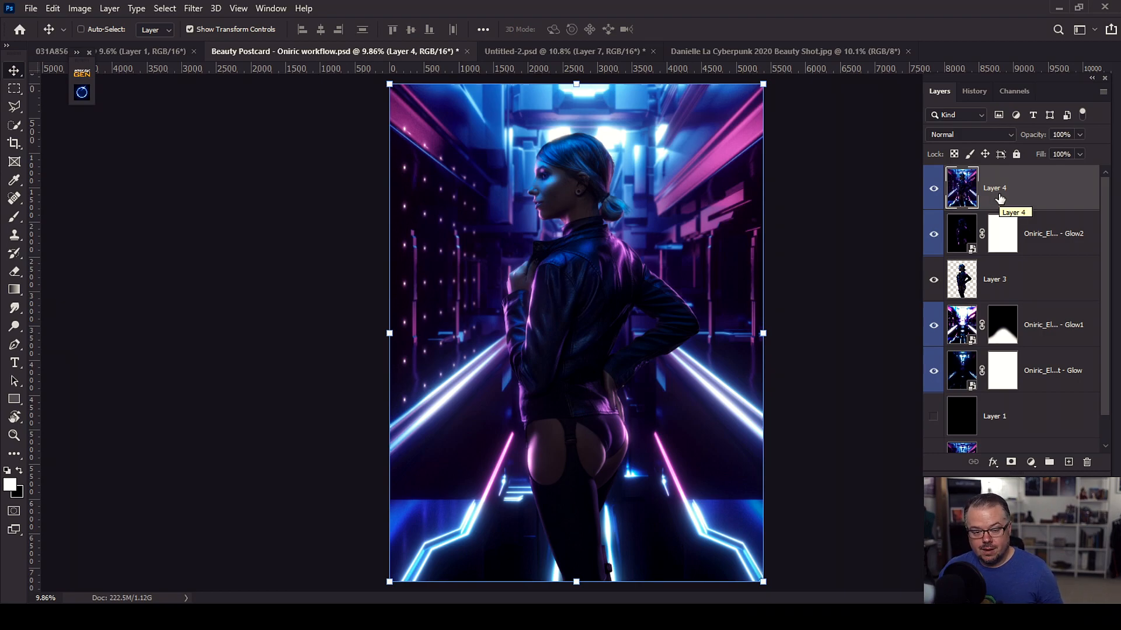
left_click(750, 51)
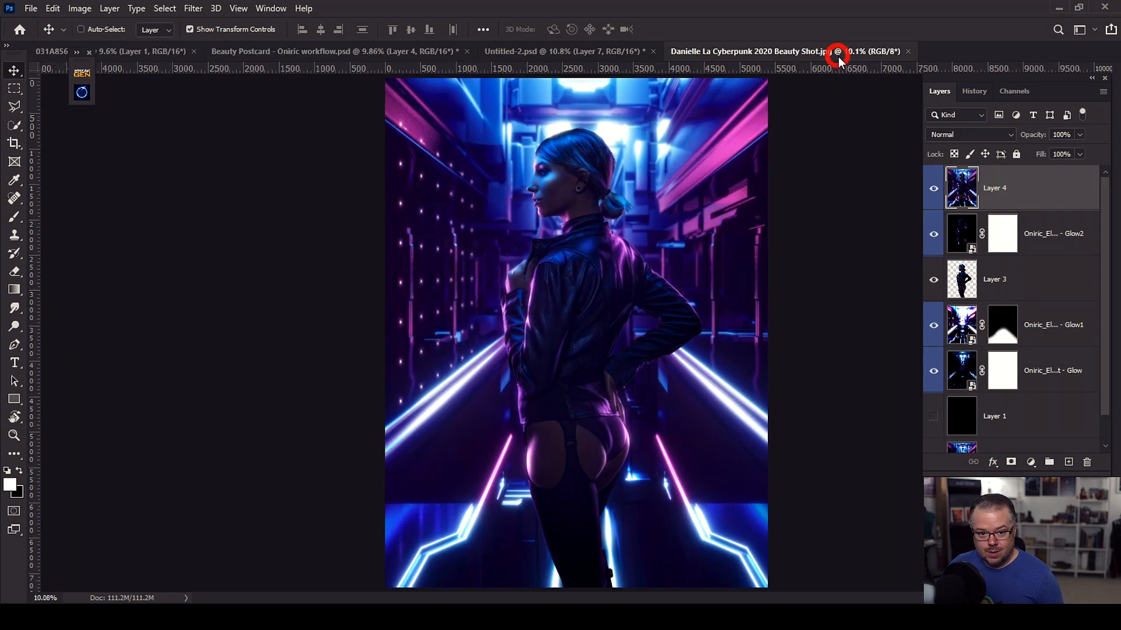
- Switch from the flattened Beauty Shot.jpg to the layered Untitled-2.psd composite
left_click(838, 54)
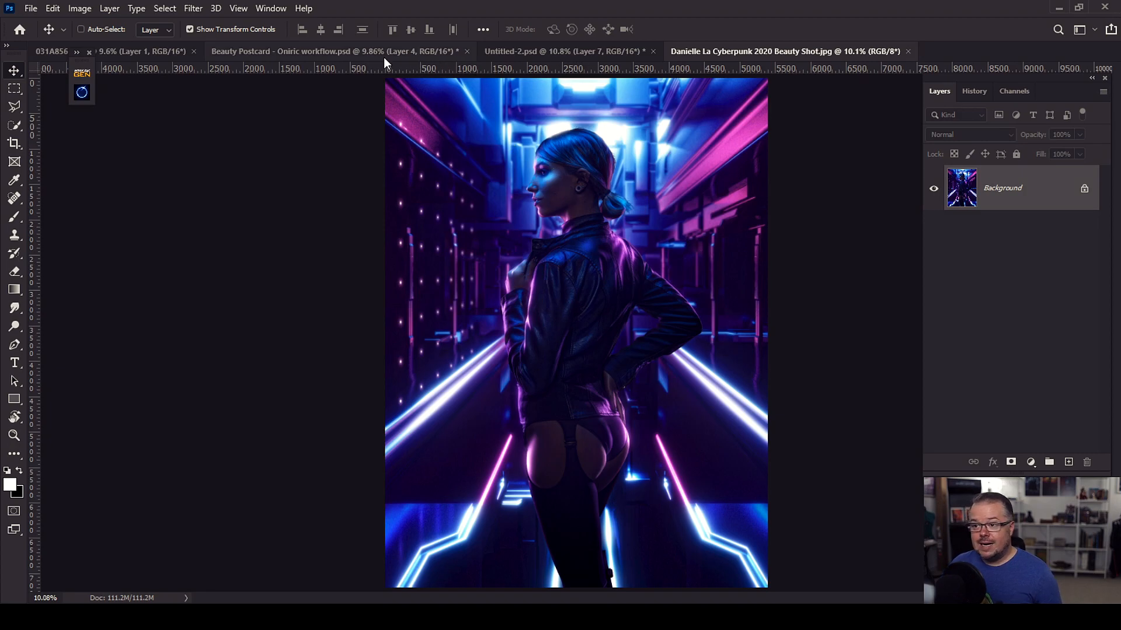
left_click(332, 50)
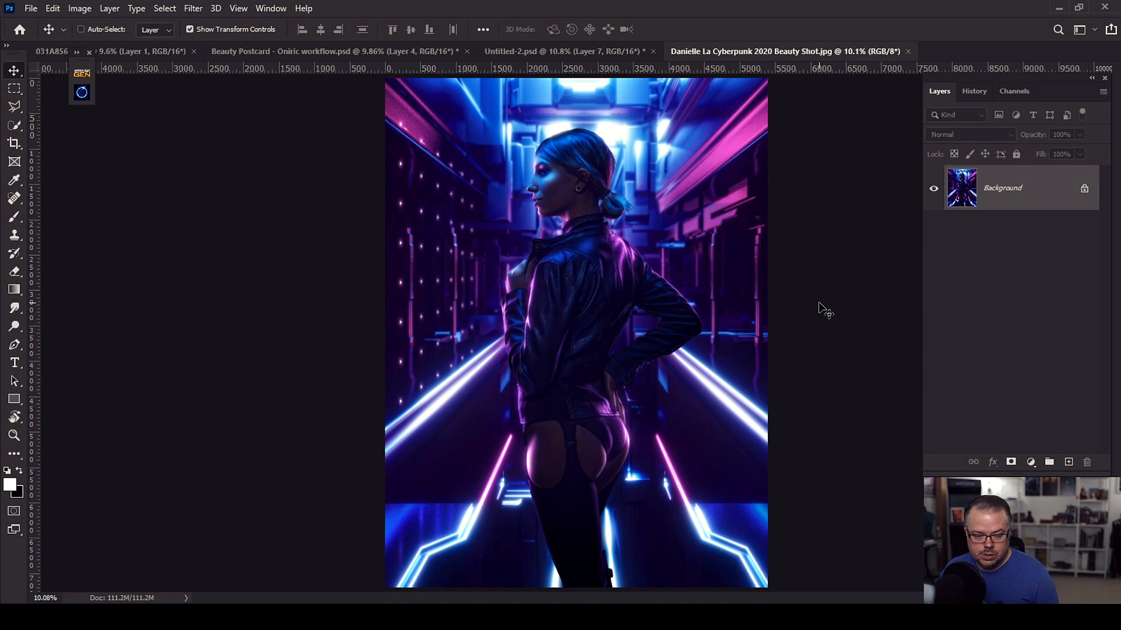
mouse_move(360, 183)
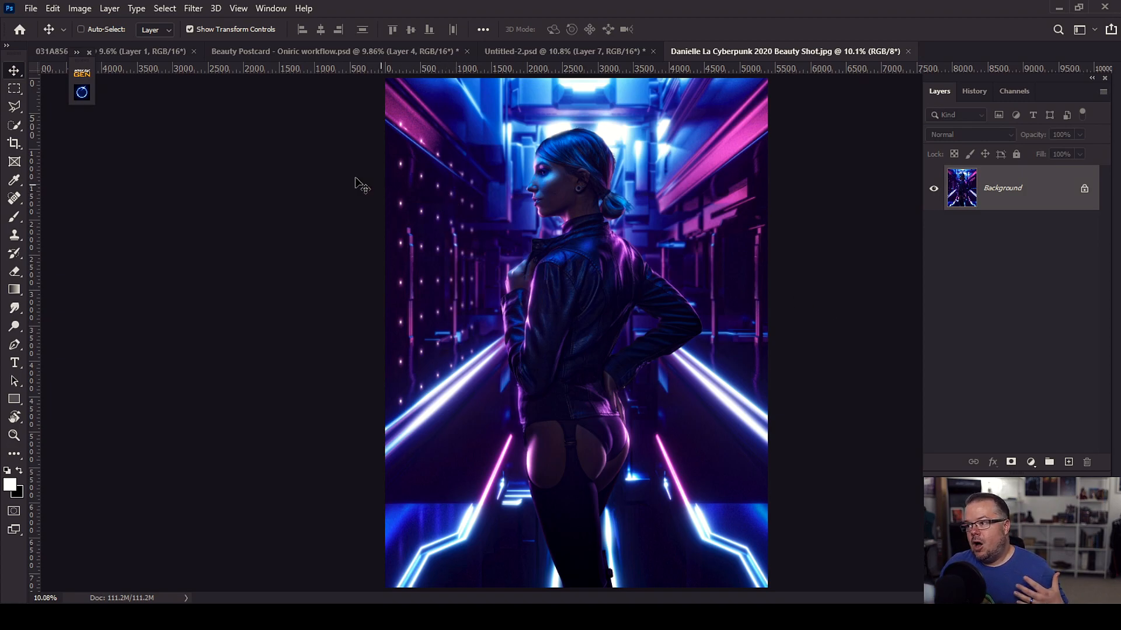
mouse_move(257, 211)
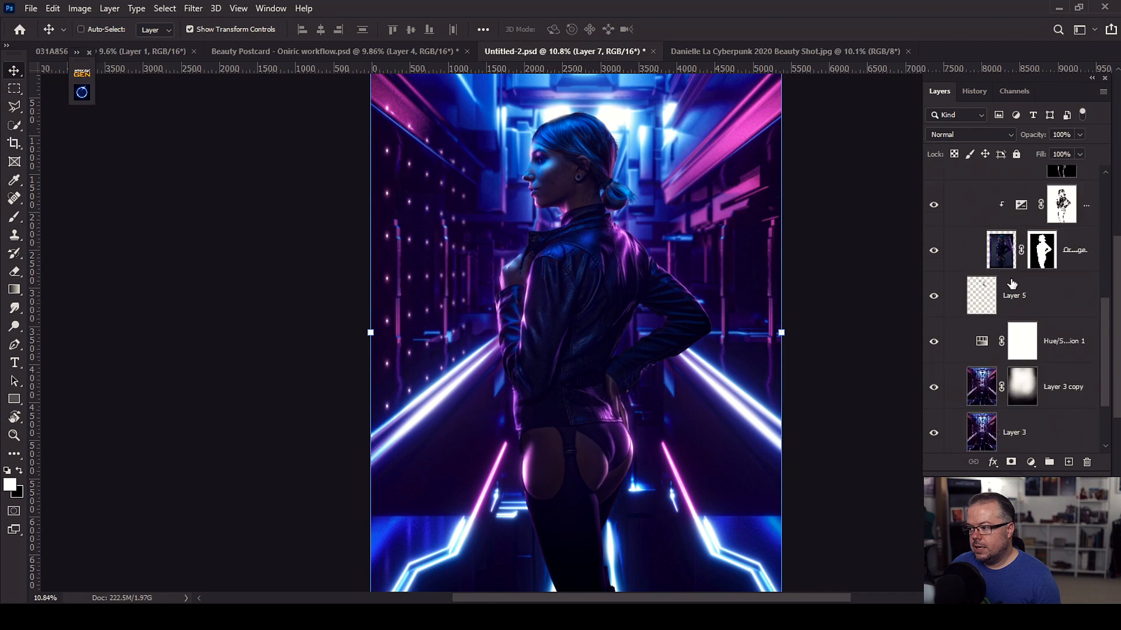
- Bring up the BreakGen panel with its default name Untitled-2_BREAKDOWN
scroll("down", 3)
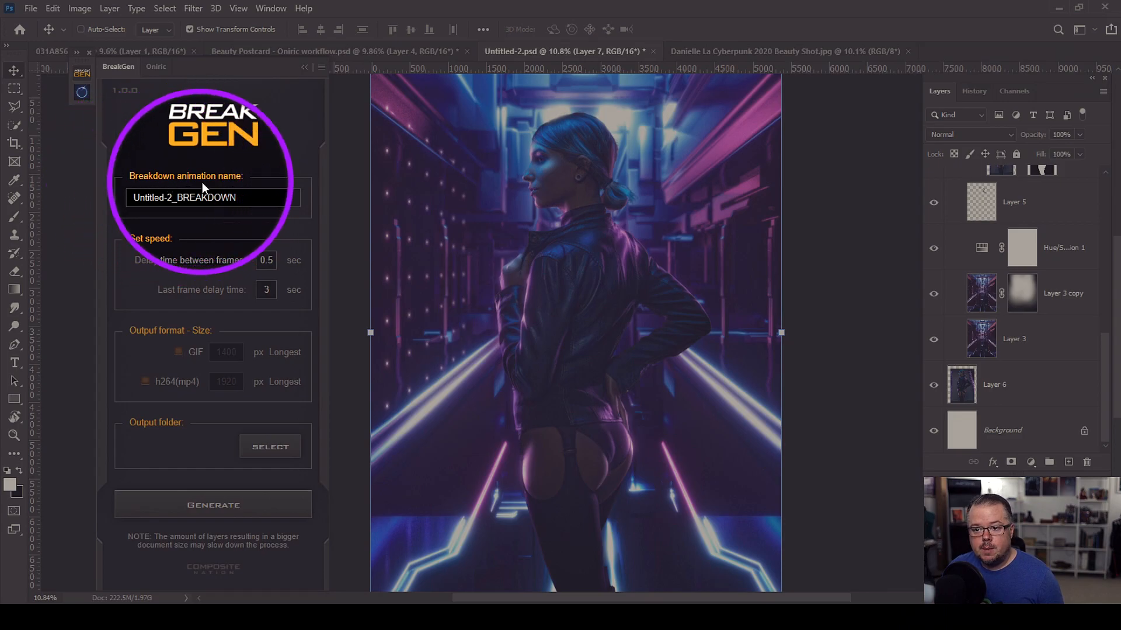
- Name the BreakGen breakdown 'Cyberpunk 2020' with a 1-second delay between frames
triple_click(213, 198)
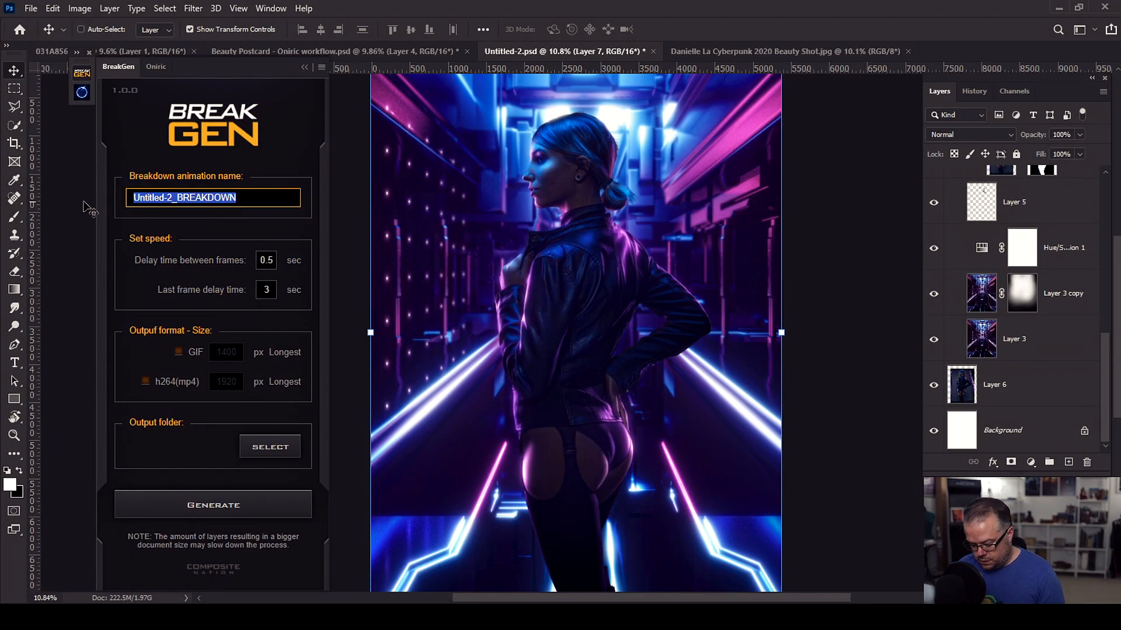
type("Cyberpunk")
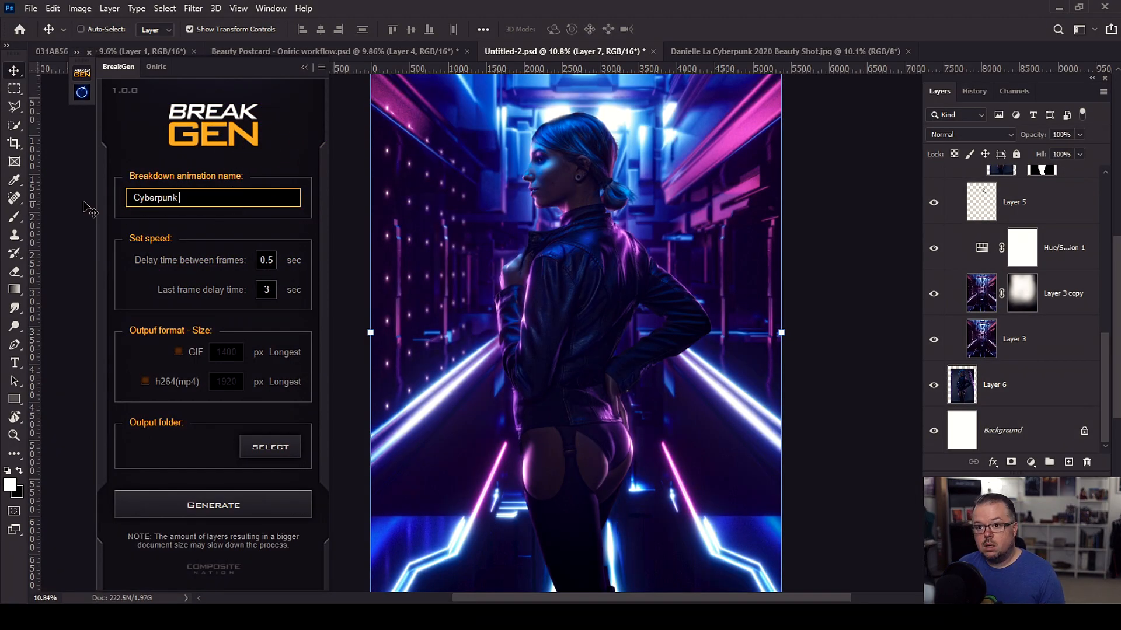
type("2020")
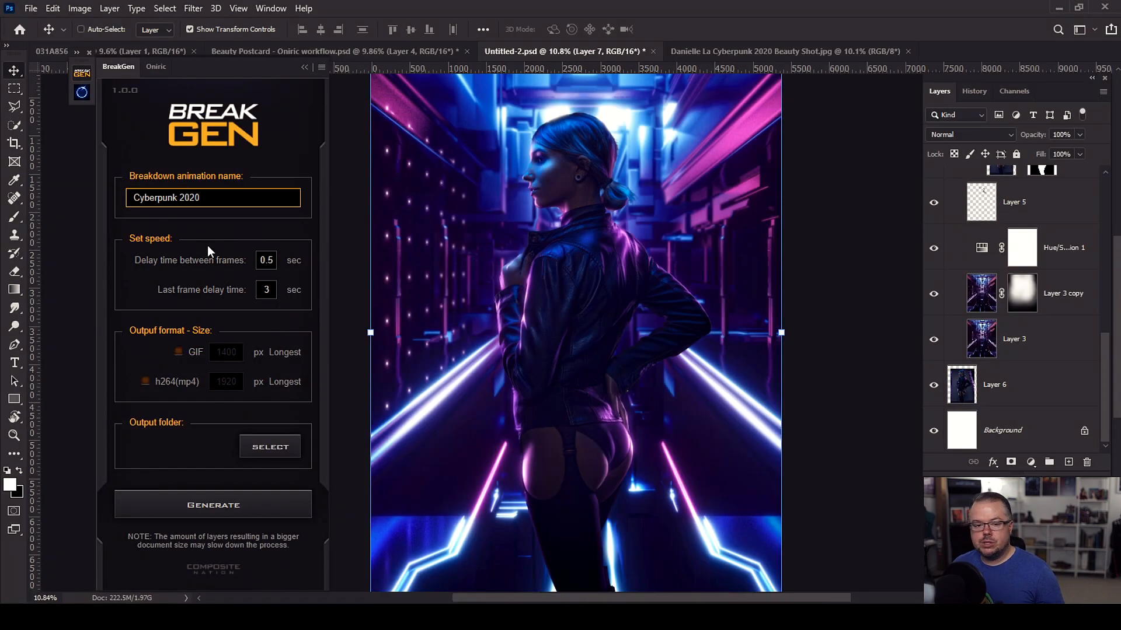
left_click(207, 198)
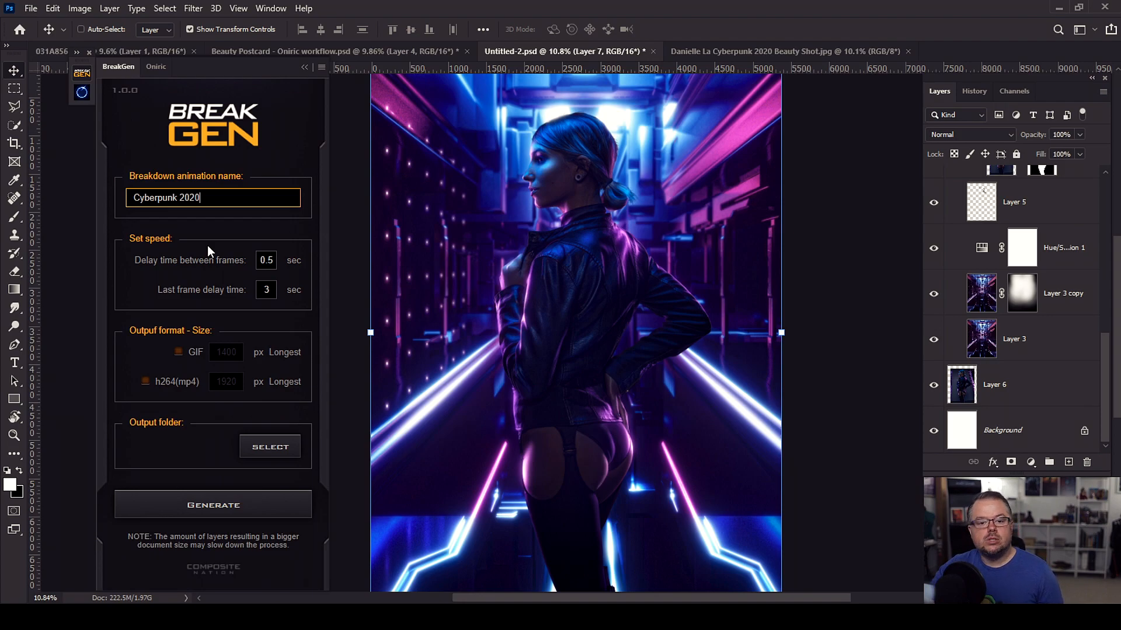
mouse_move(182, 258)
type("1")
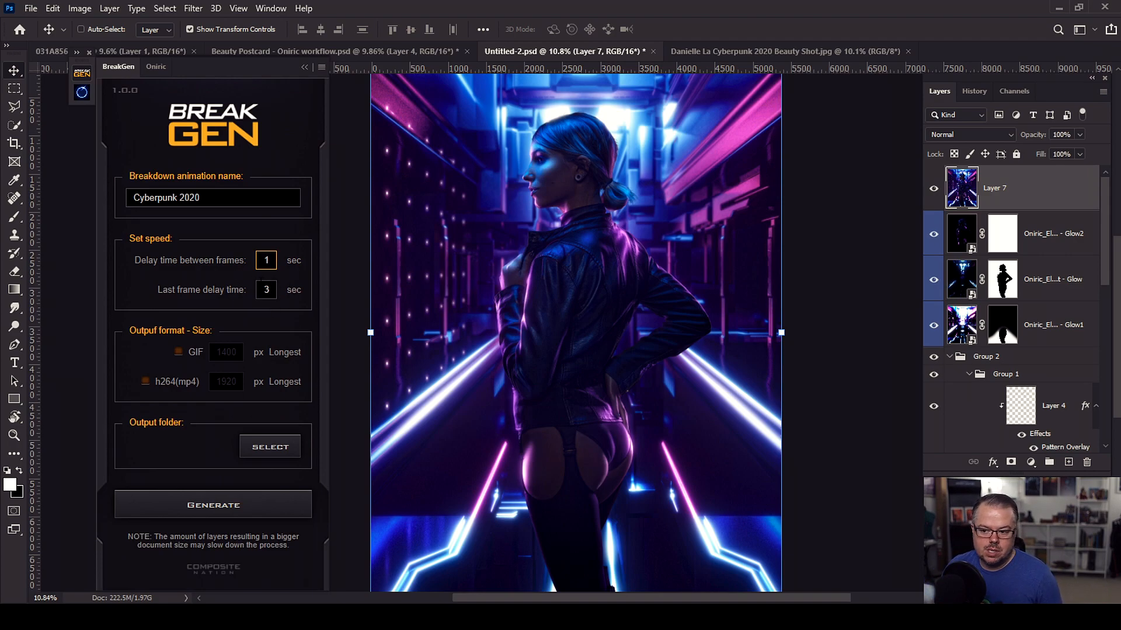
- Set the BreakGen last frame delay to 5 seconds
left_click(265, 290)
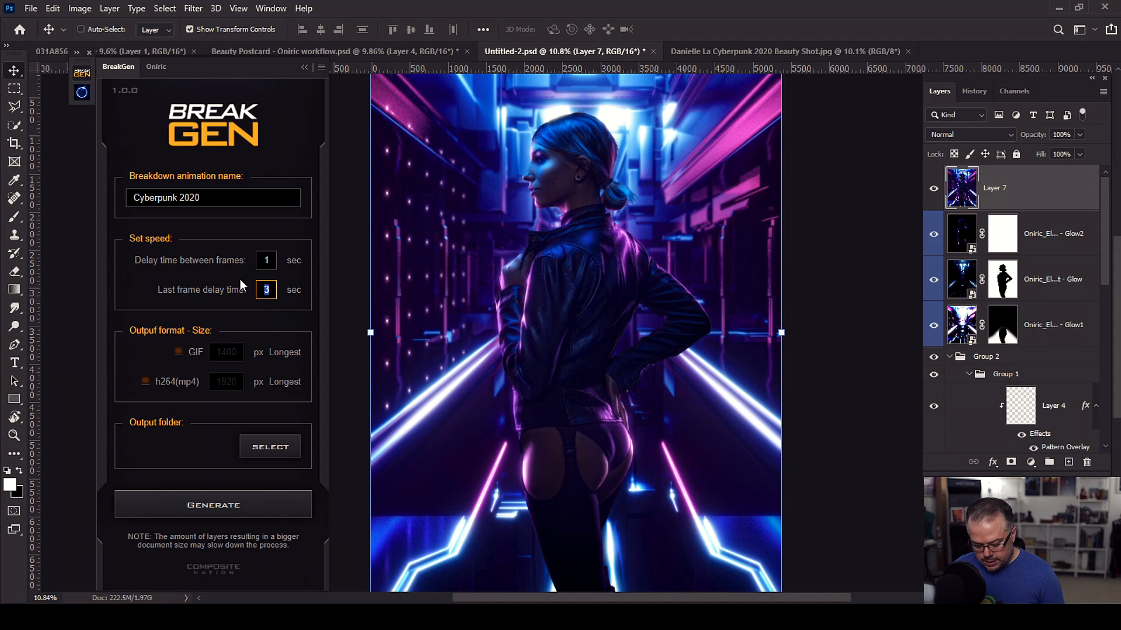
type("5")
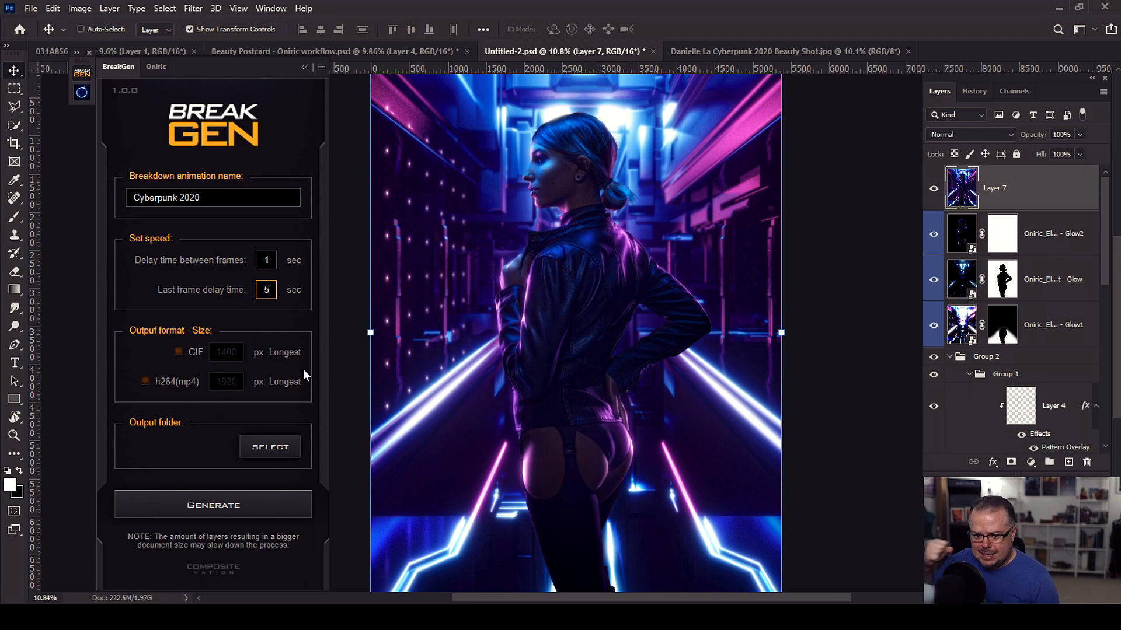
mouse_move(171, 361)
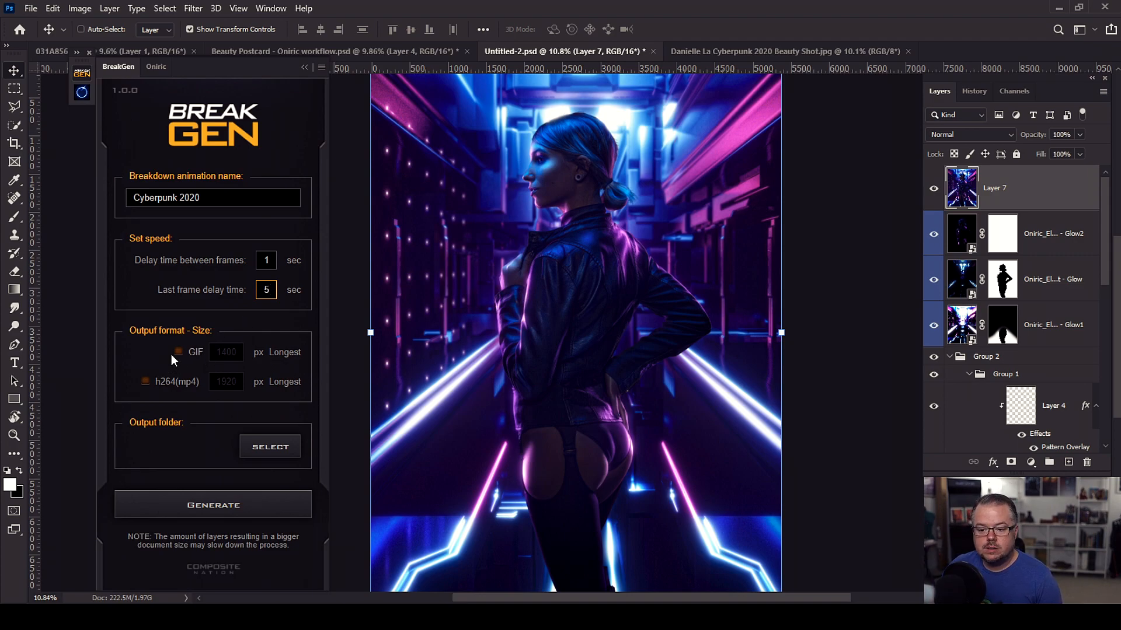
- Enable GIF output in BreakGen at 2048 px on the longest side
left_click(178, 351)
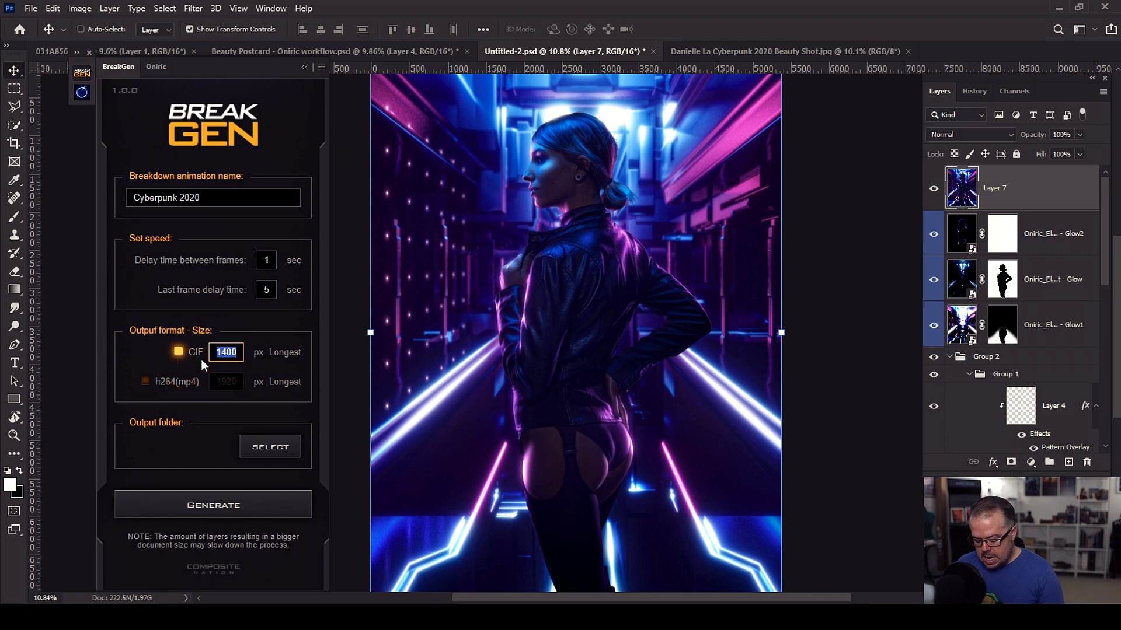
type("2048")
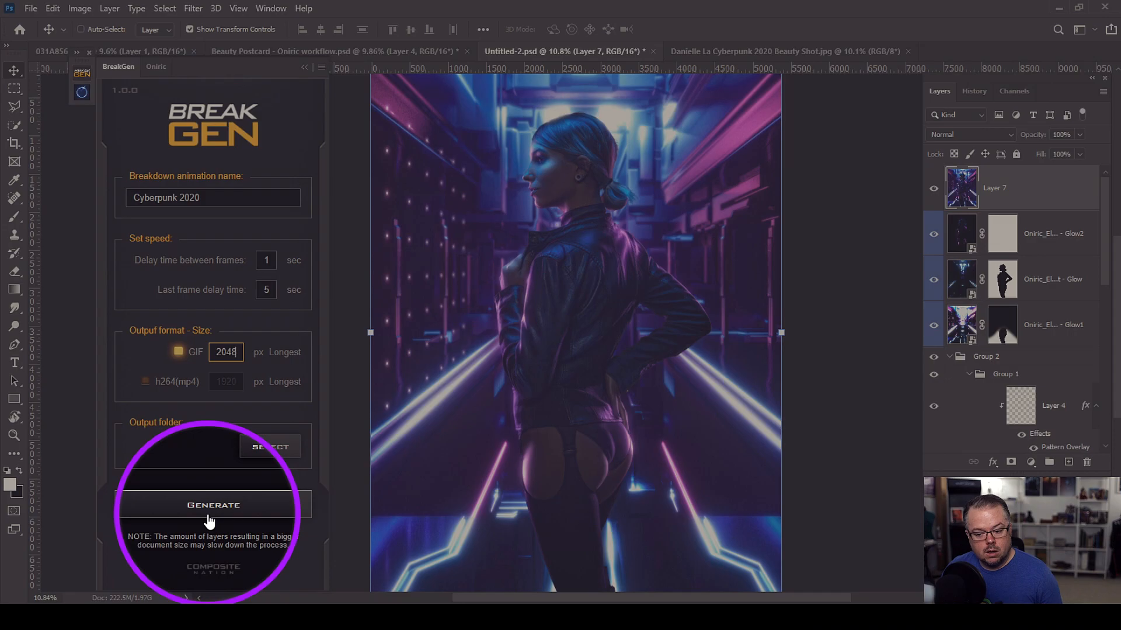
- Generate the Cyberpunk 2020 breakdown animation into the Breakdowns folder
left_click(213, 504)
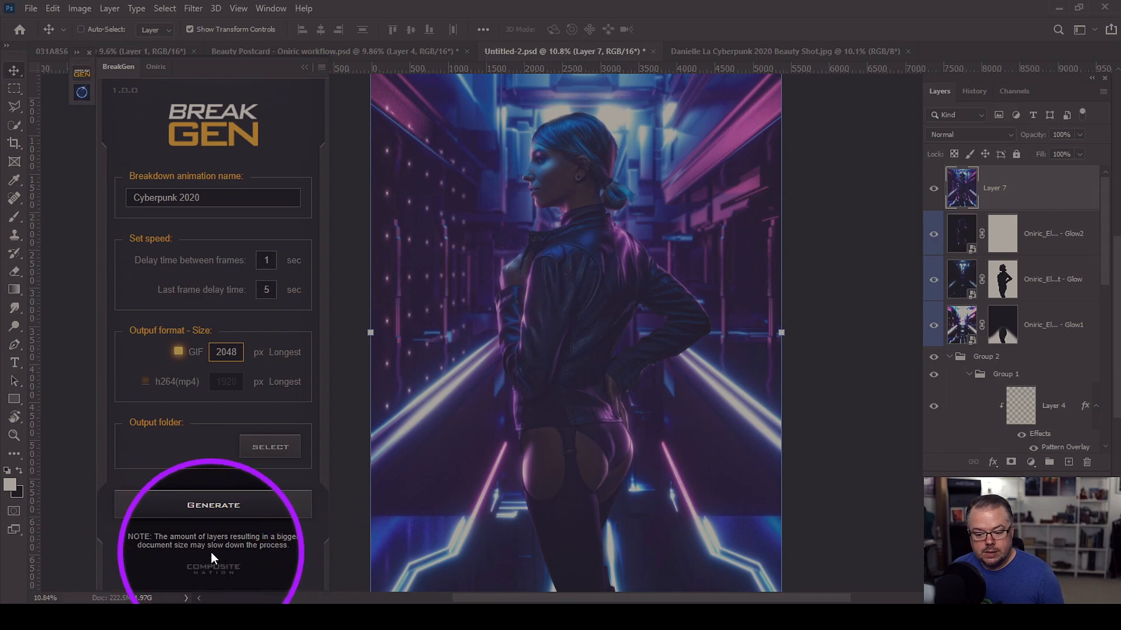
left_click(212, 504)
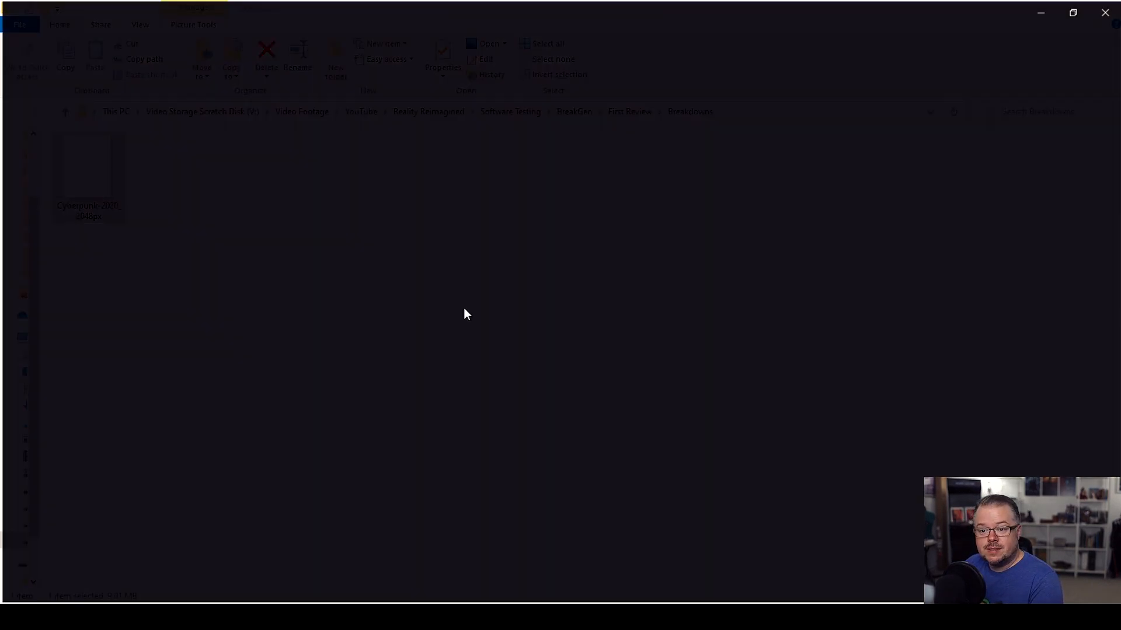
- Open Cyberpunk-2020_2048px.gif from the Breakdowns folder in the Photos app
double_click(89, 165)
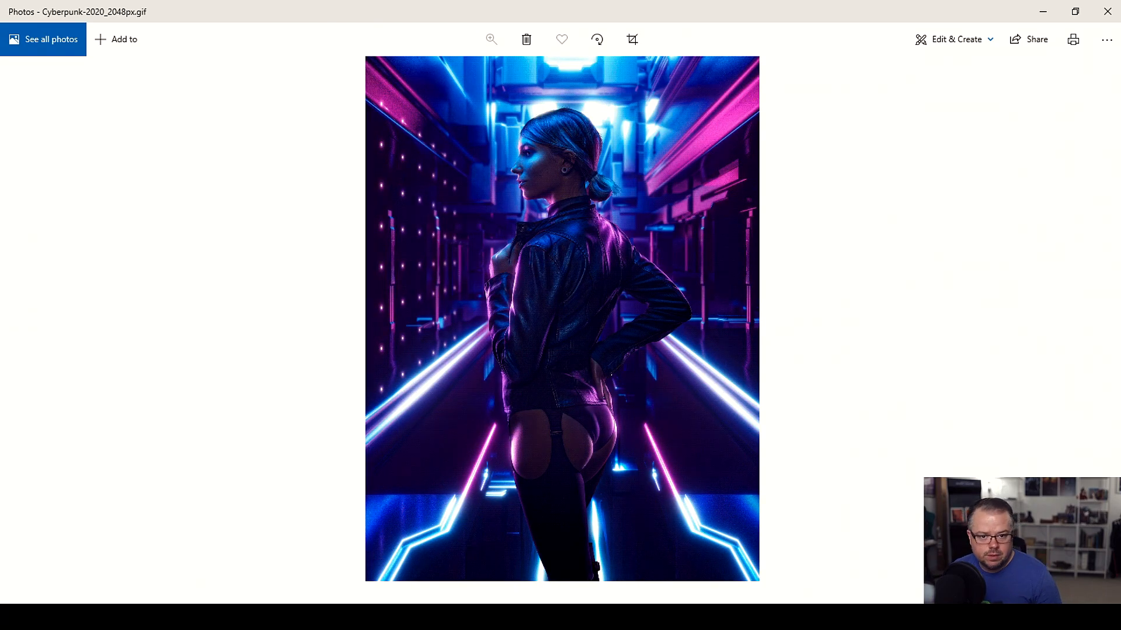
left_click(526, 39)
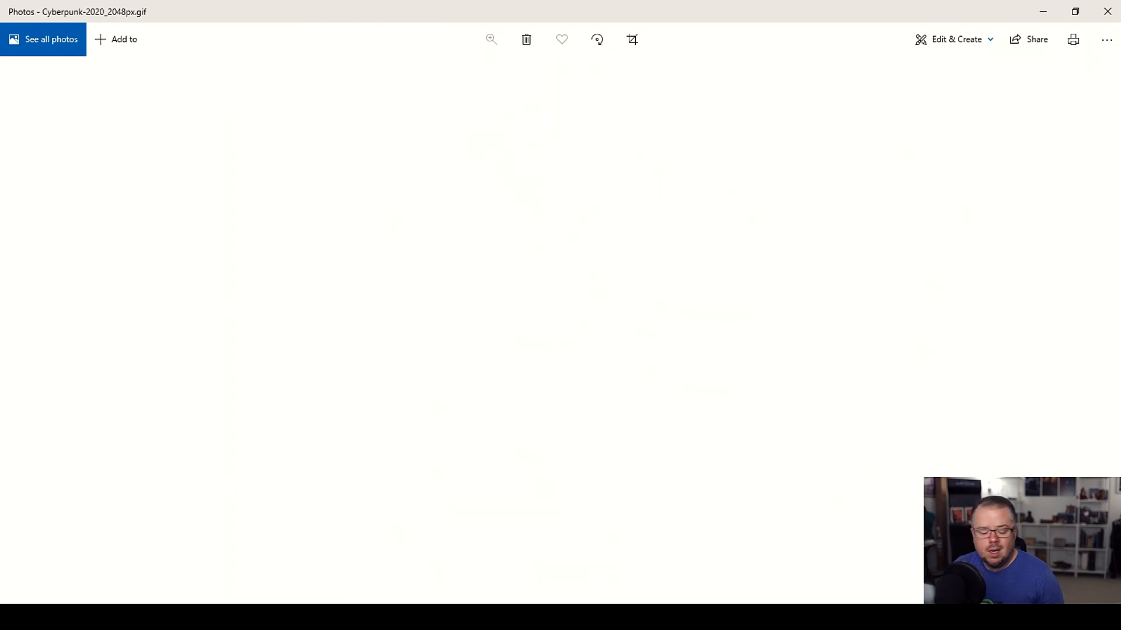